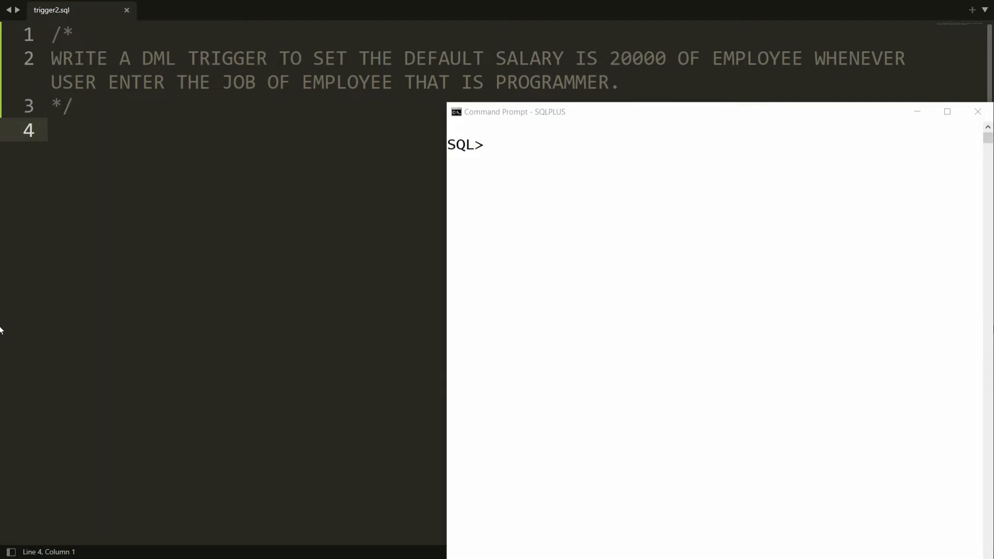
mouse_move(260, 222)
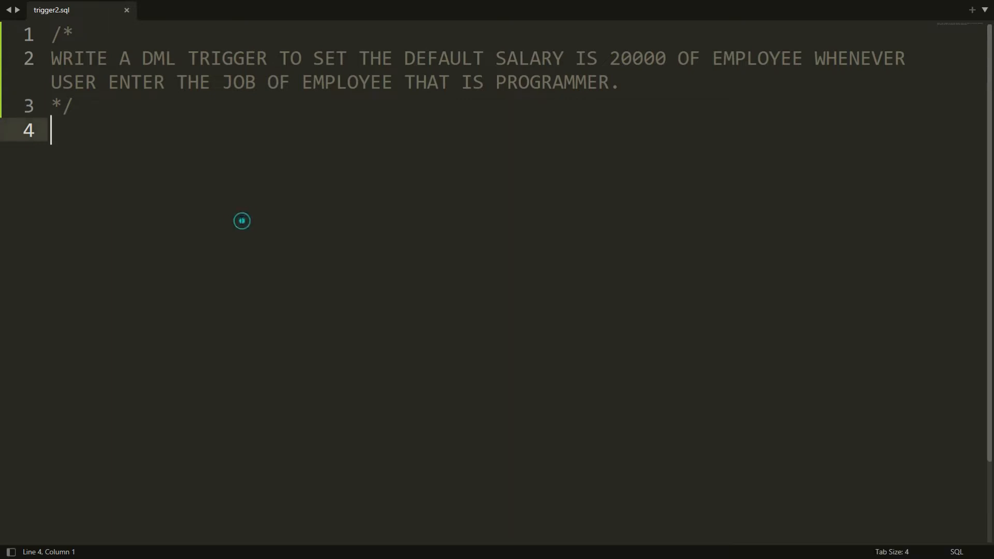
Write the header CREATE OR REPLACE TRIGGER EMP_PROG_JOB_TRIGGER.
type("CREATE")
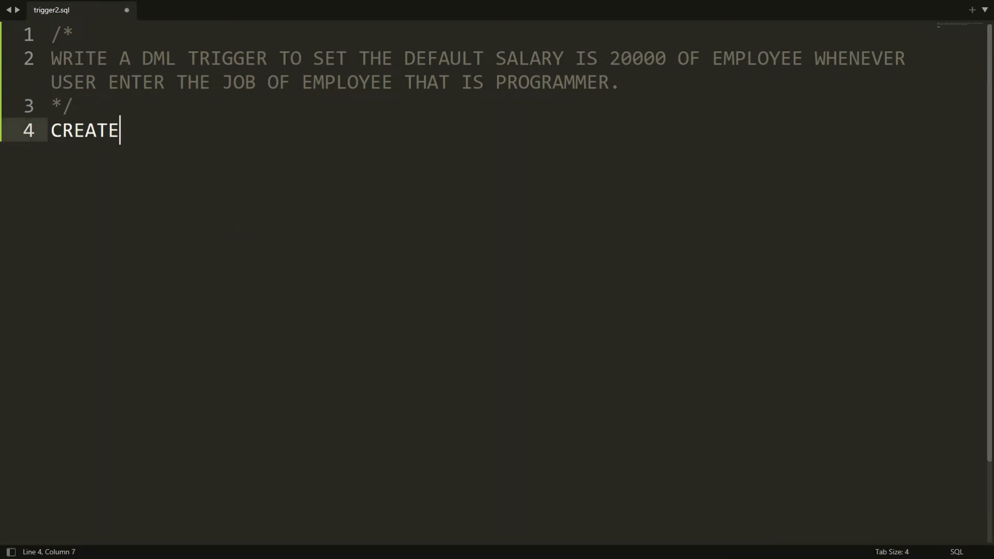
type("OR REPLACE TR")
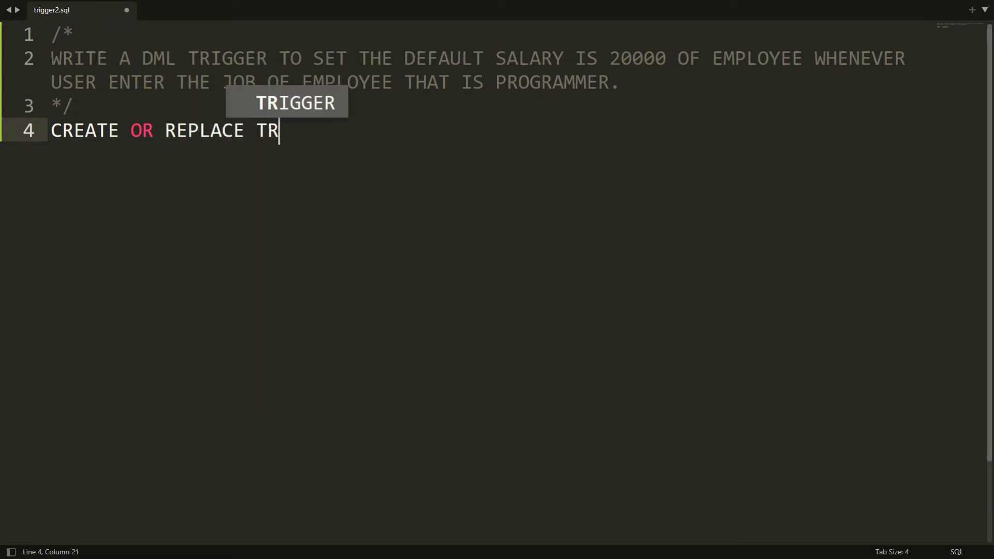
type("IGGER E")
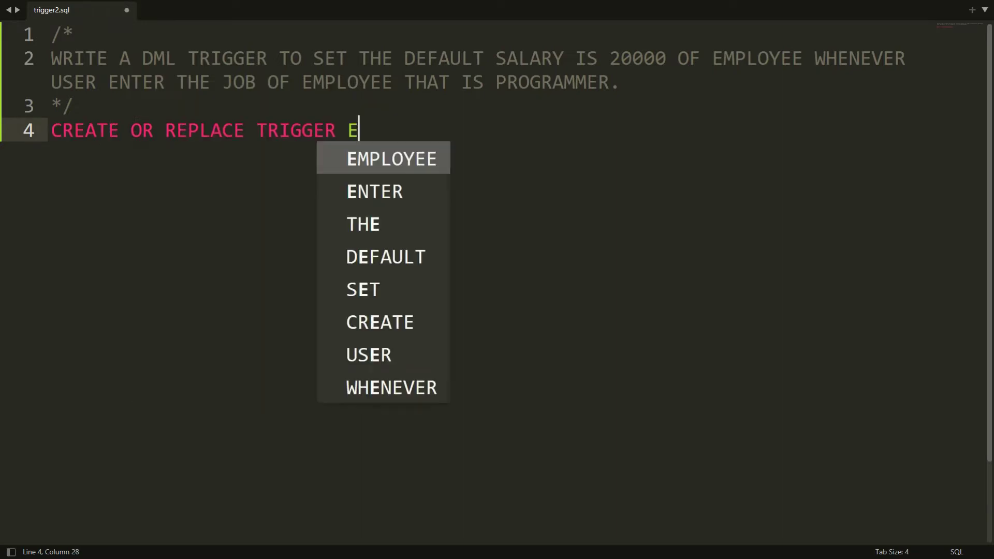
type("MP_PRO")
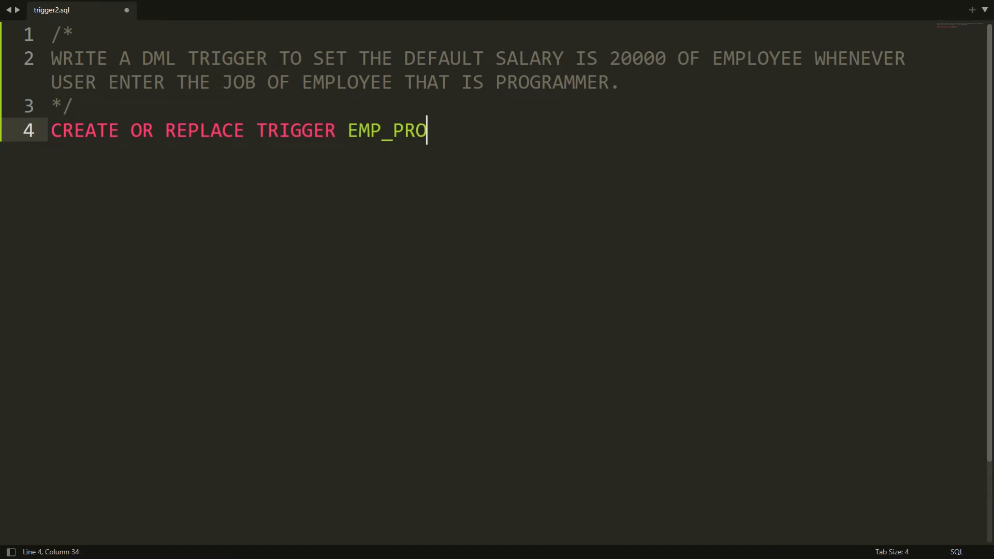
type("G_JOB_TRIGGE")
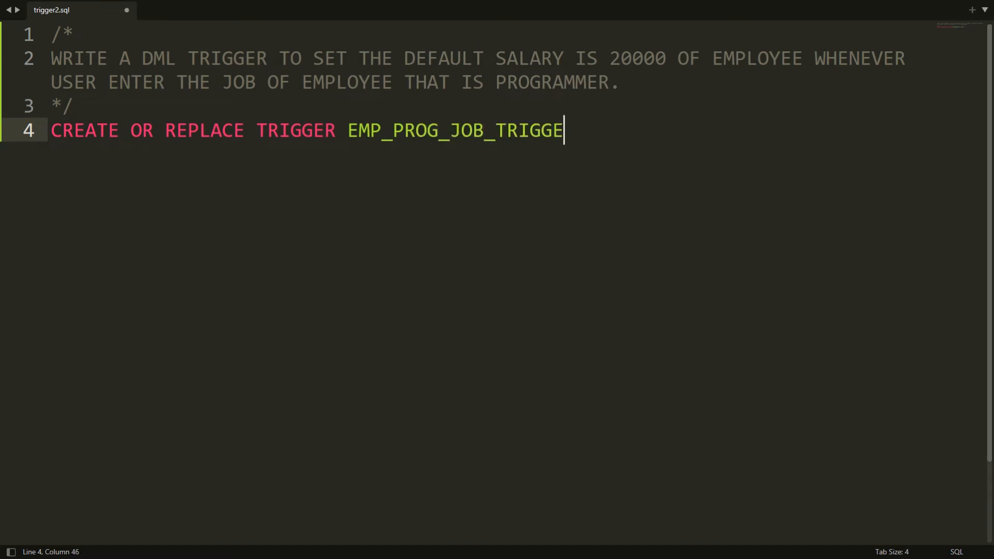
Add BEFORE INSERT OR UPDATE ON EMP and FOR EACH ROW to the trigger.
type("R")
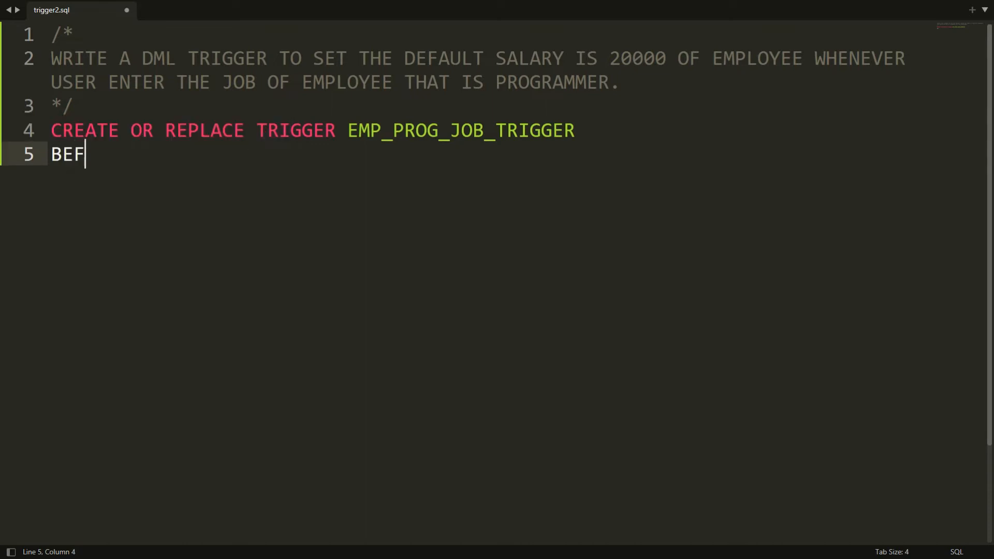
type("ORE INSERT")
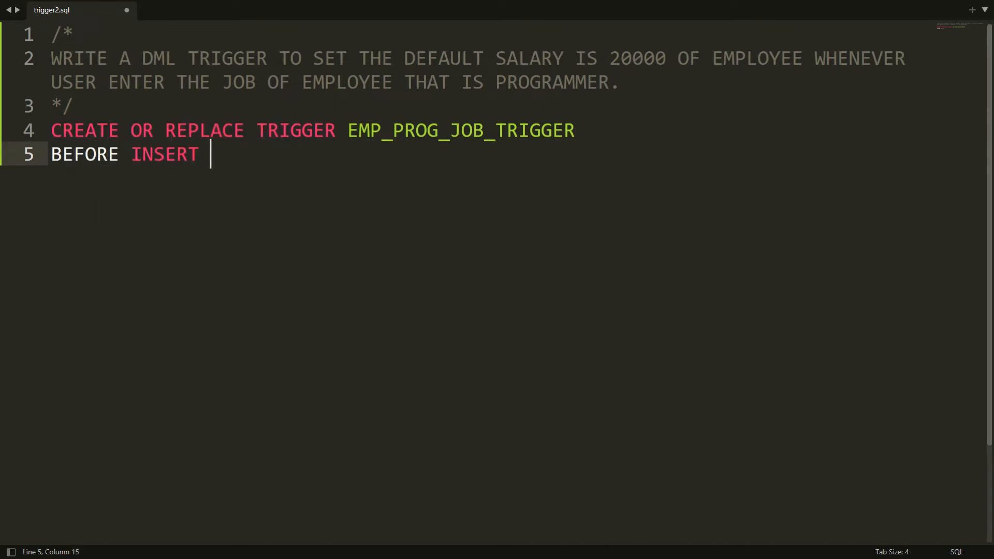
type("OR UPDATE ON EMP")
type("FO")
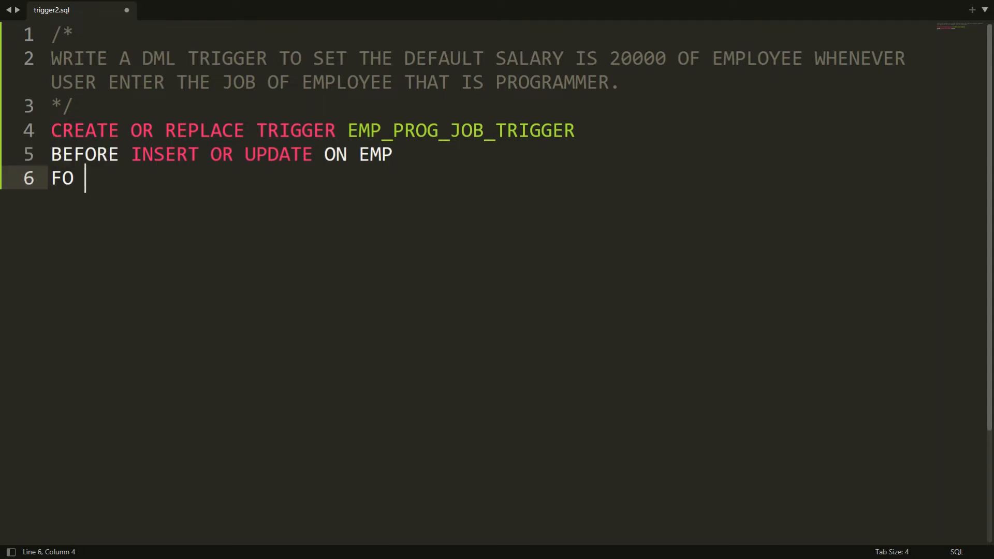
type("R EACH")
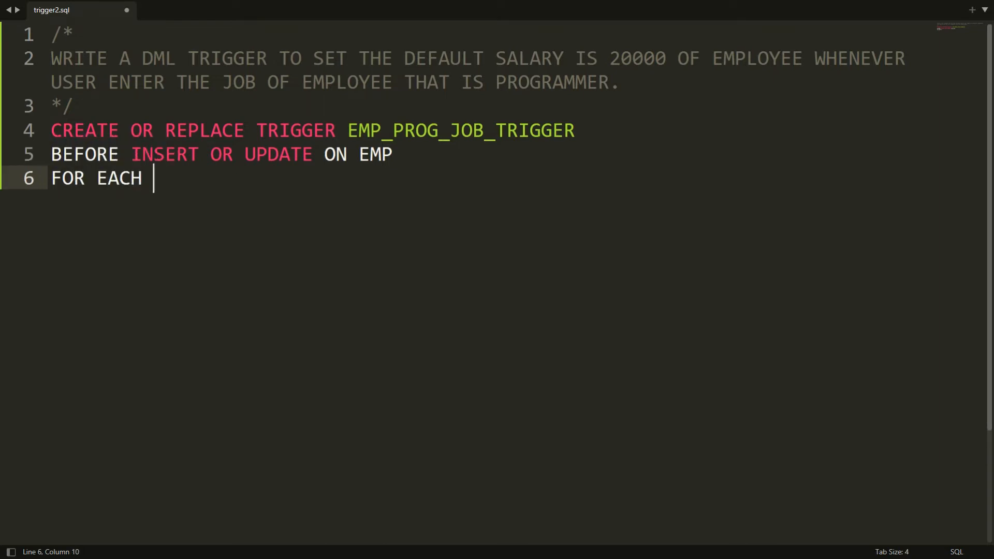
type("ROW")
type("WHEN (")
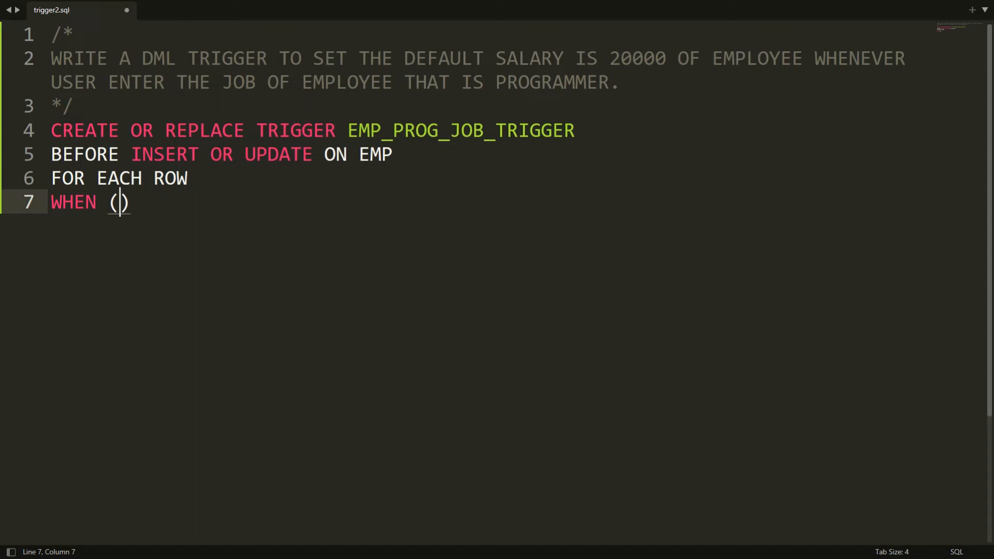
Write the row condition WHEN (NEW.JOB = 'PROGRAMMER') and start the :NEW.SAL body line.
type("N")
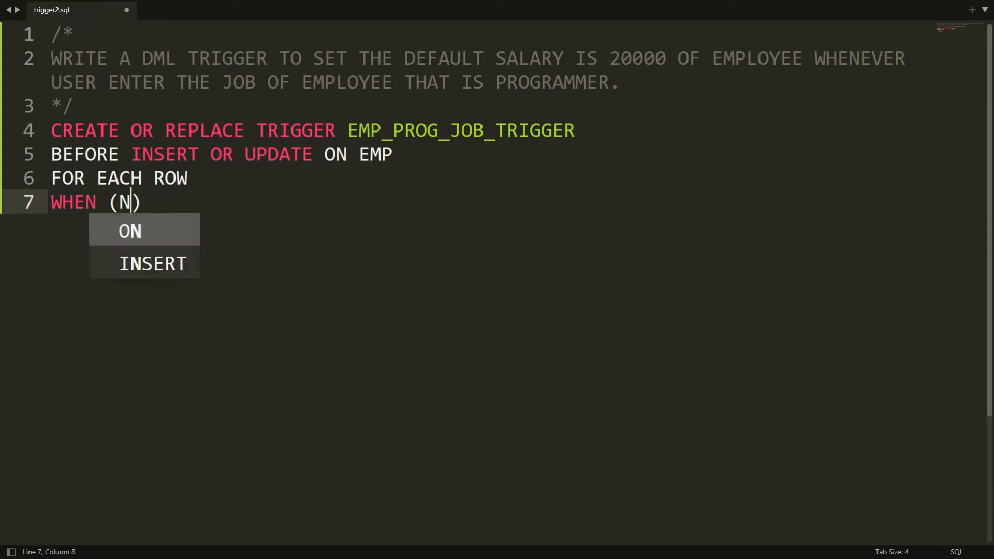
type("EW.JOB")
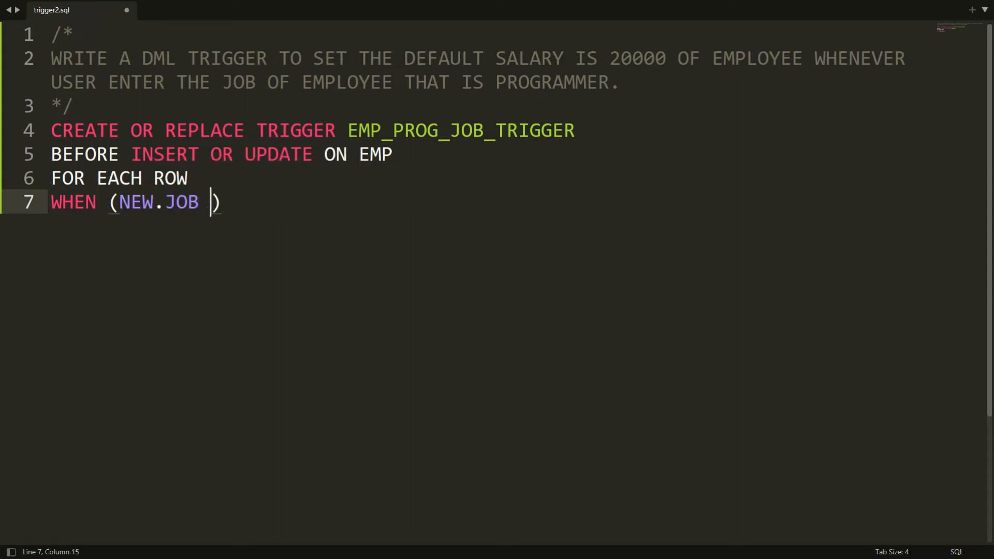
type("= 'PR'")
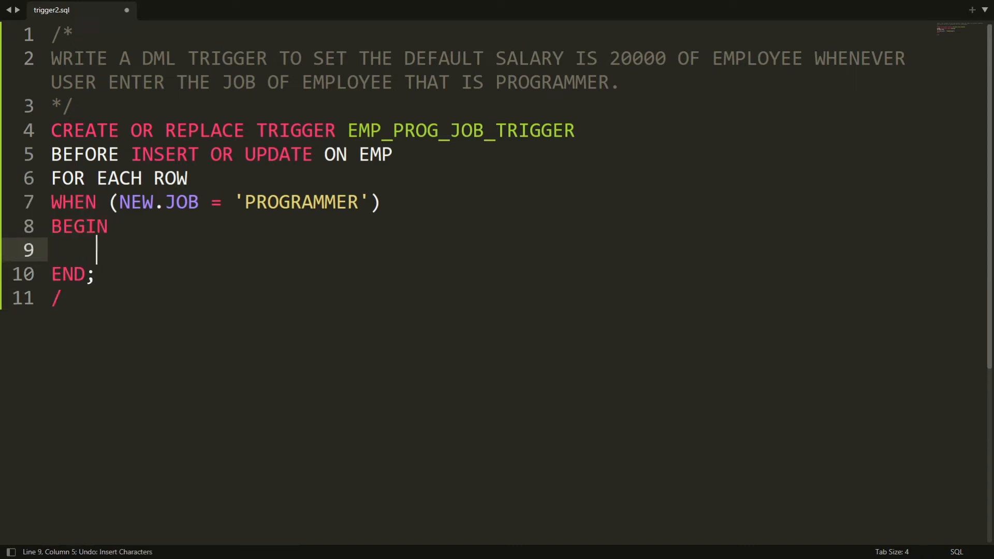
type(":")
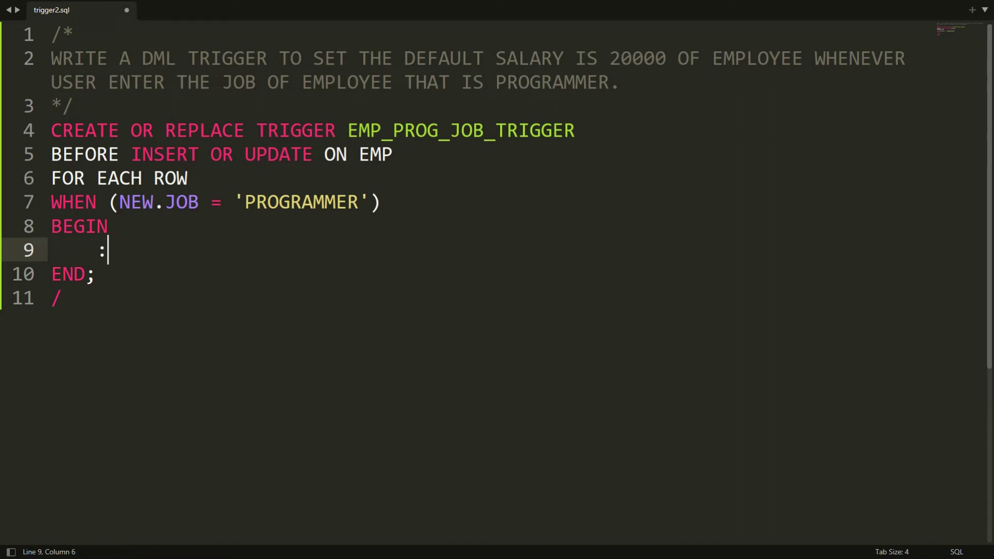
type("NEW.SAL")
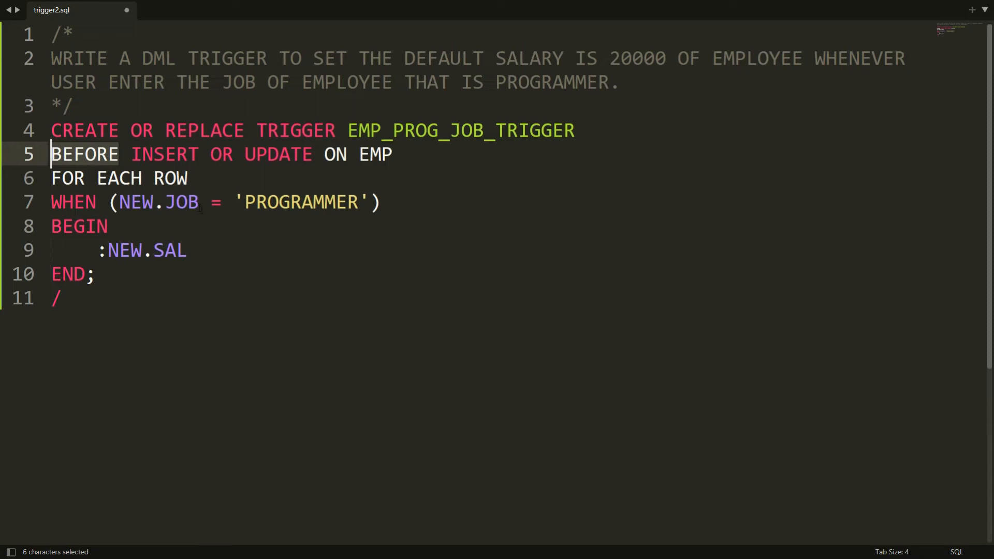
Review BEFORE and NEW.JOB, then finish the body as :NEW.SAL := 20000;.
left_click(159, 202)
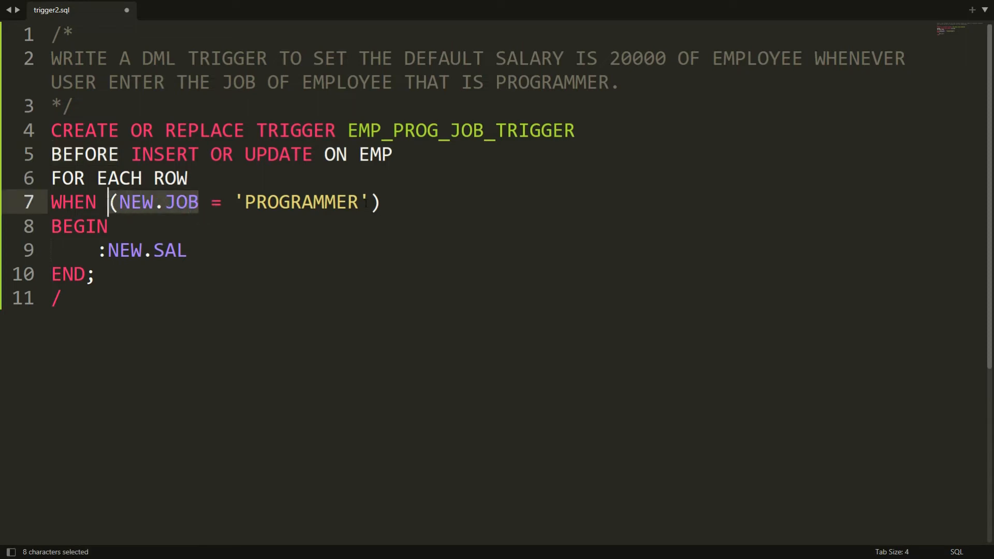
left_click(188, 250)
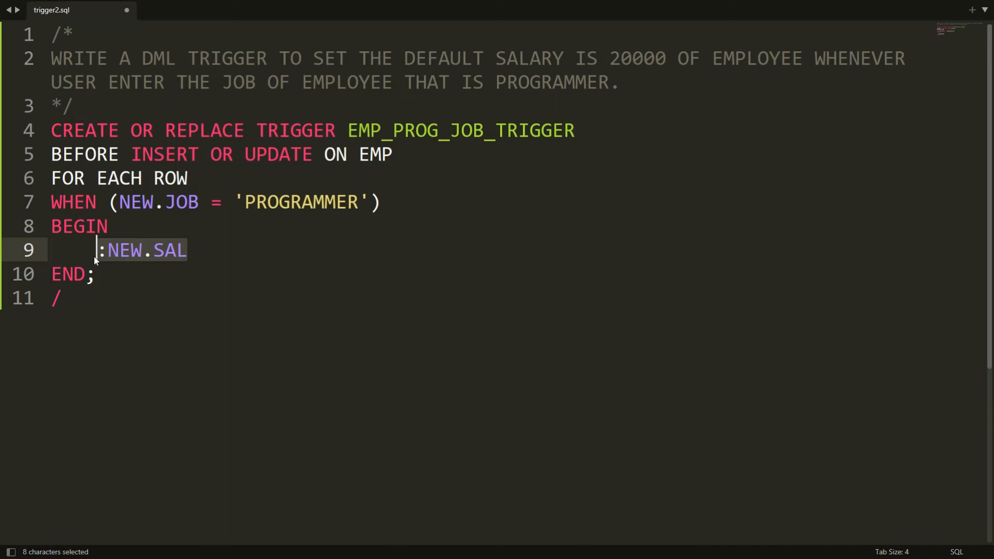
left_click(191, 249)
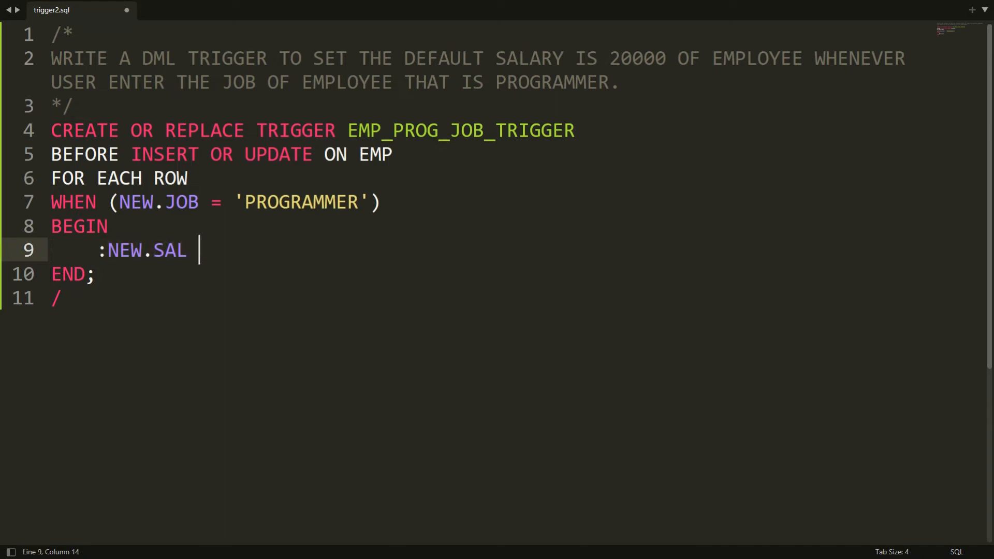
type(":= 20")
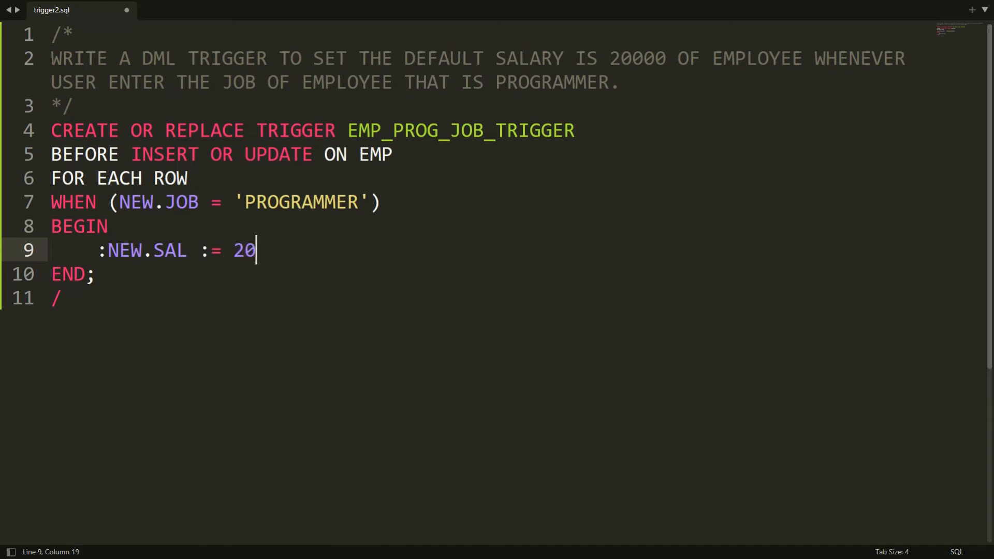
type("000;")
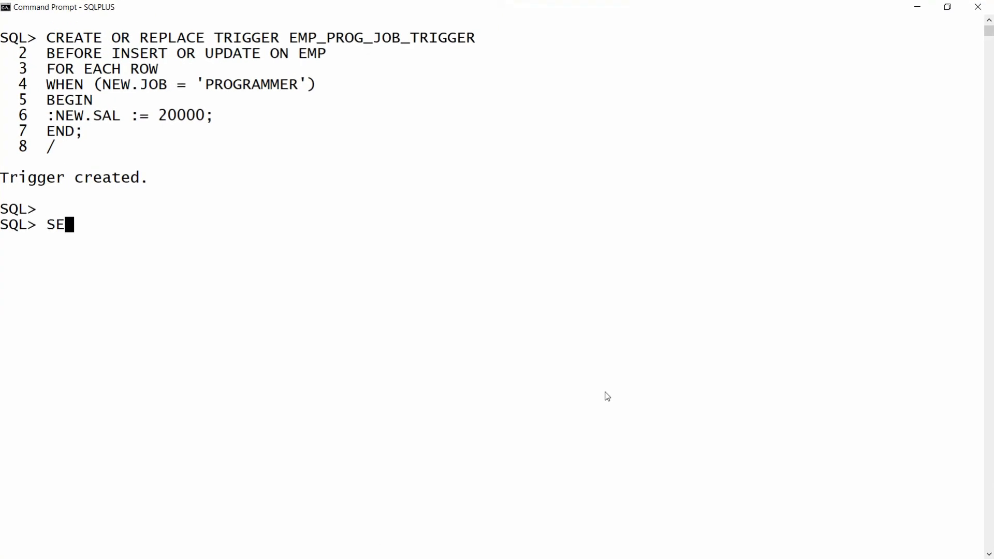
List all EMP rows with SELECT * FROM EMP, noting SMITH's salary of 800, then clear the screen.
type("LECT * FROM EMP;")
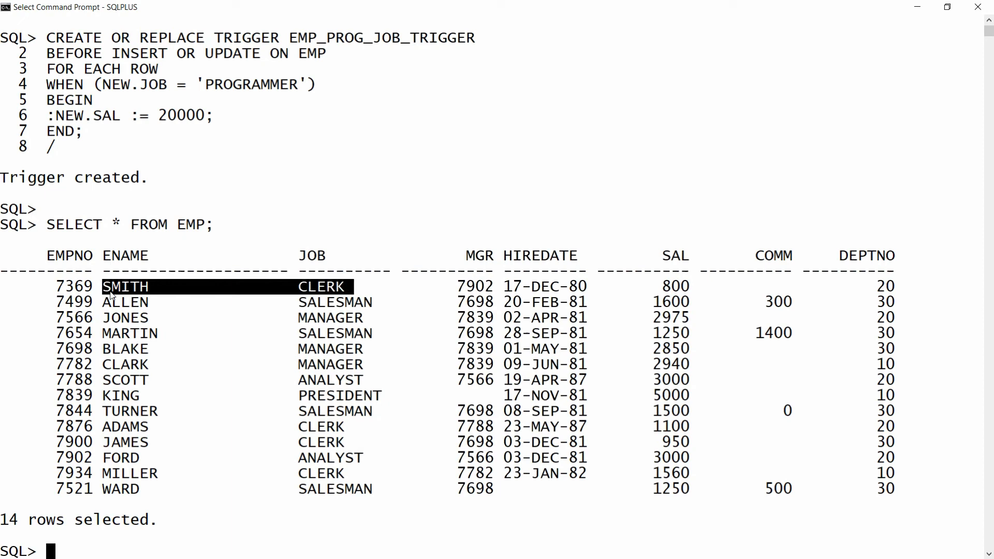
left_click(672, 286)
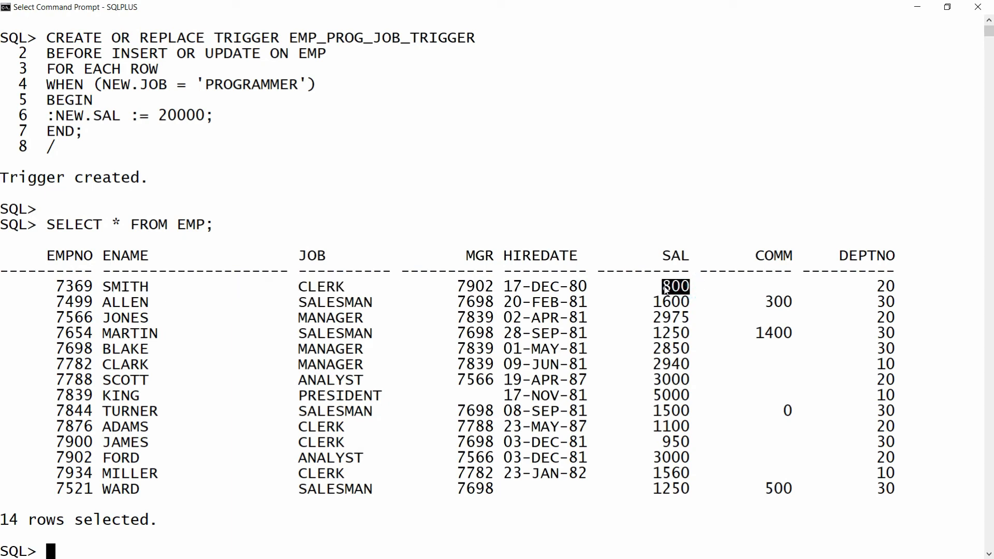
type("CL SCR")
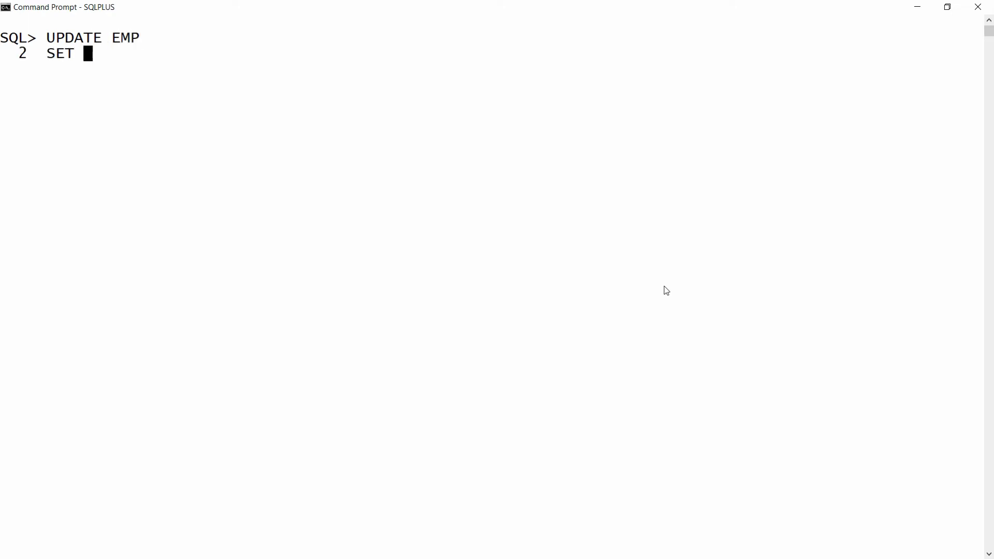
Update SMITH's job to PROGRAMMER and relist EMP showing his salary as 20000.
type("JOB = 'PROGRAMME")
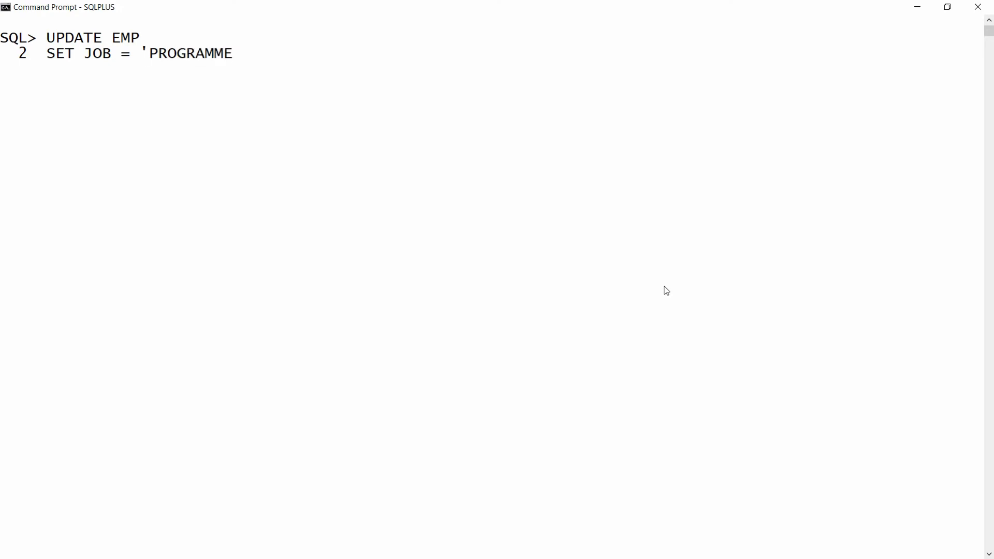
type("R'")
type("S")
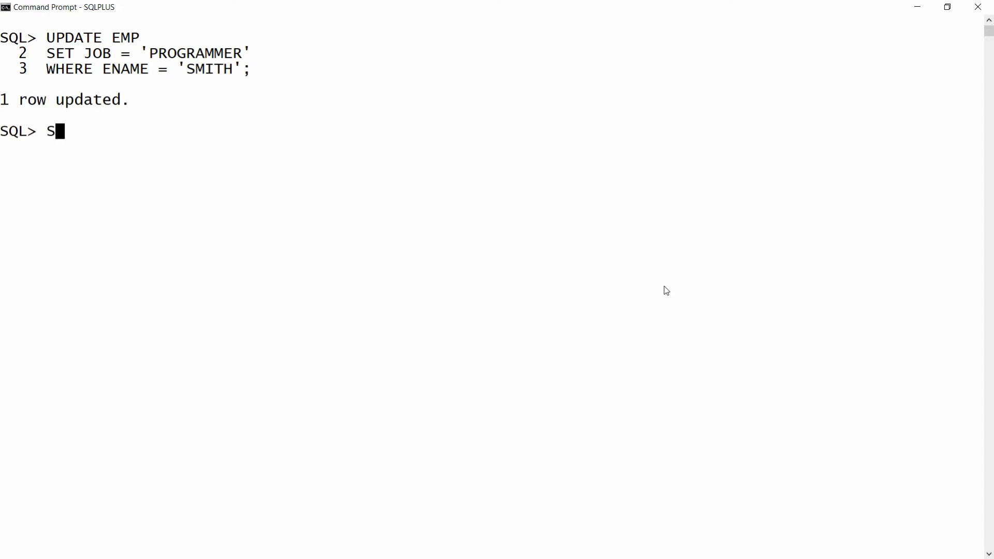
type("ELECT * FROM EMP;")
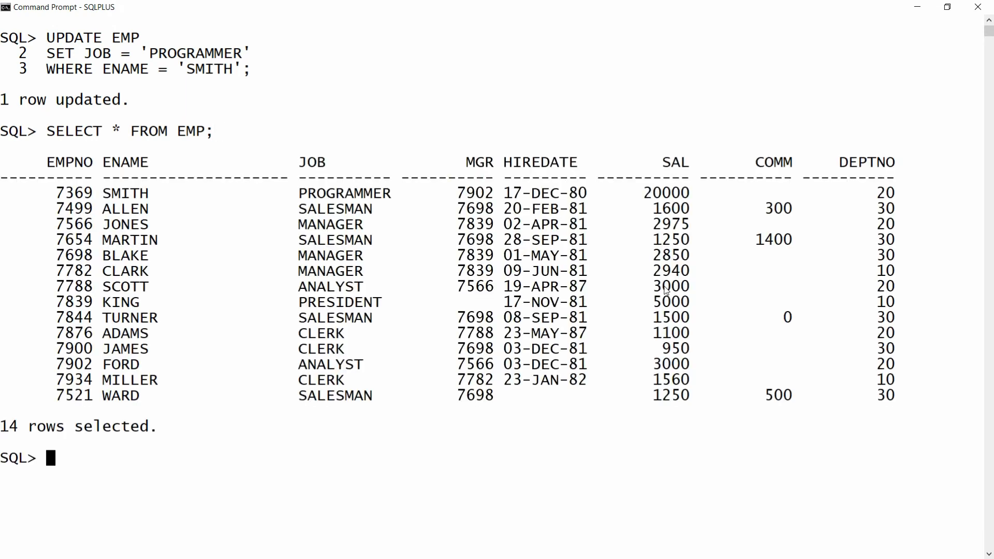
mouse_move(396, 197)
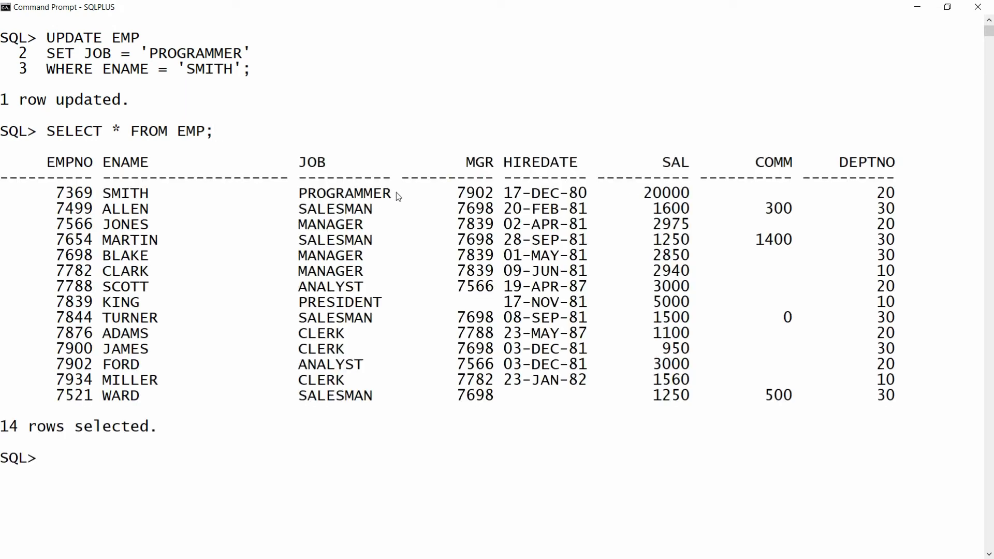
double_click(346, 193)
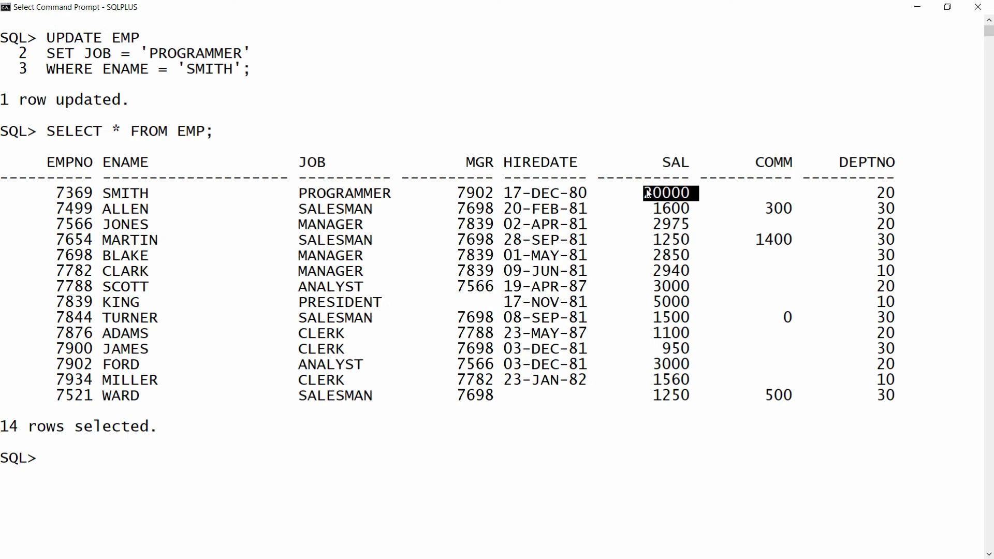
type("INSERT INTO")
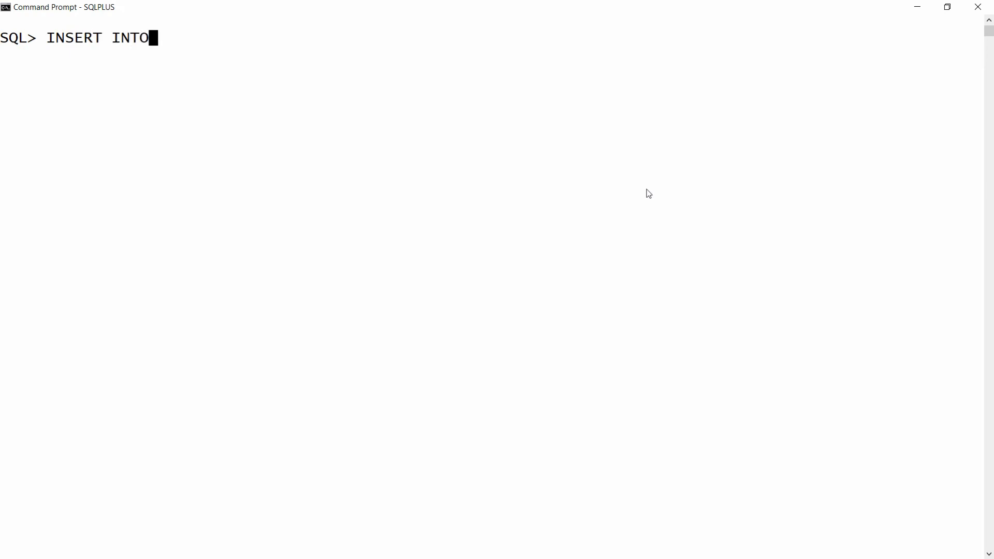
Insert employee 1111 HARIOM with job PROGRAMMER into EMP(EMPNO,ENAME,JOB).
type("EMP")
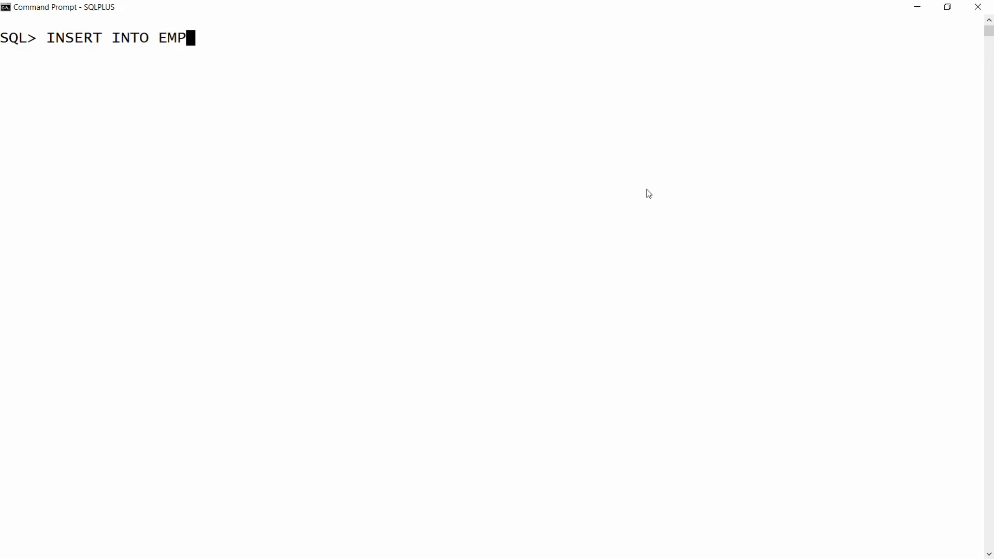
type("(EMPNO,EN")
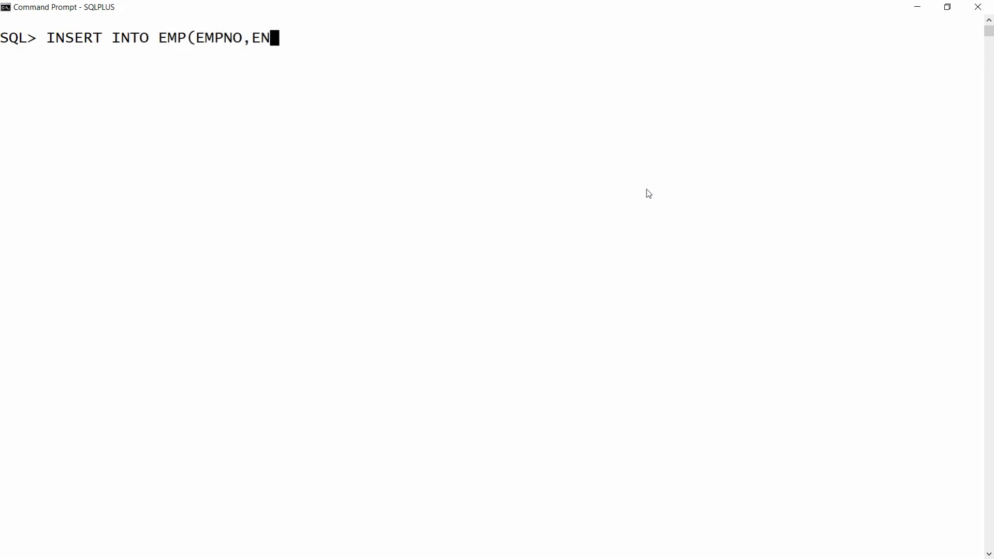
type("AME,JOB) VAL")
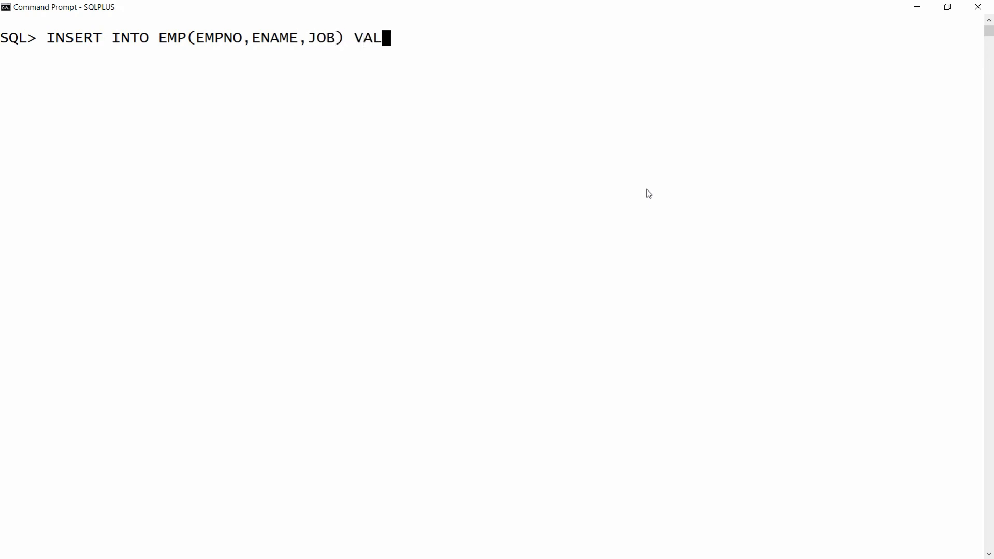
type("UES(111")
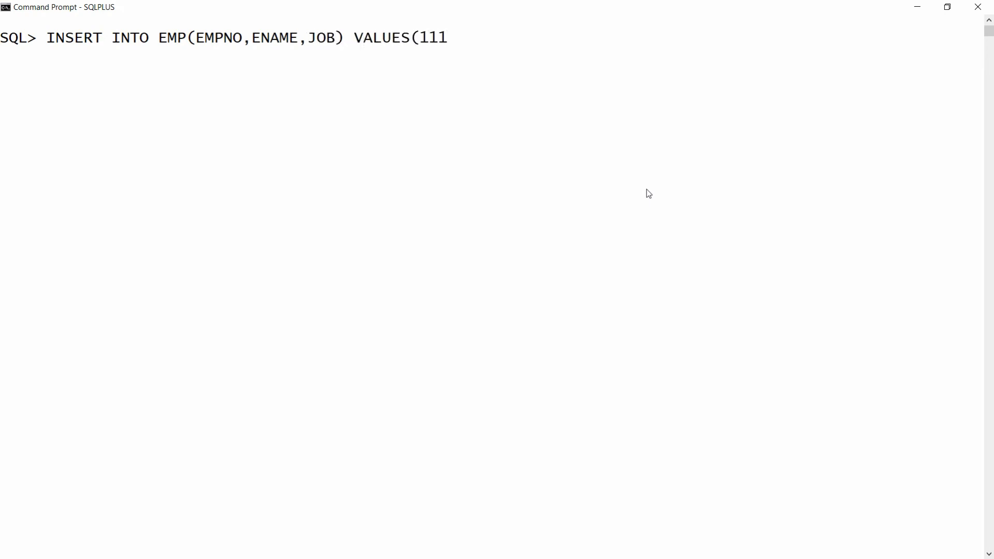
type("1,'")
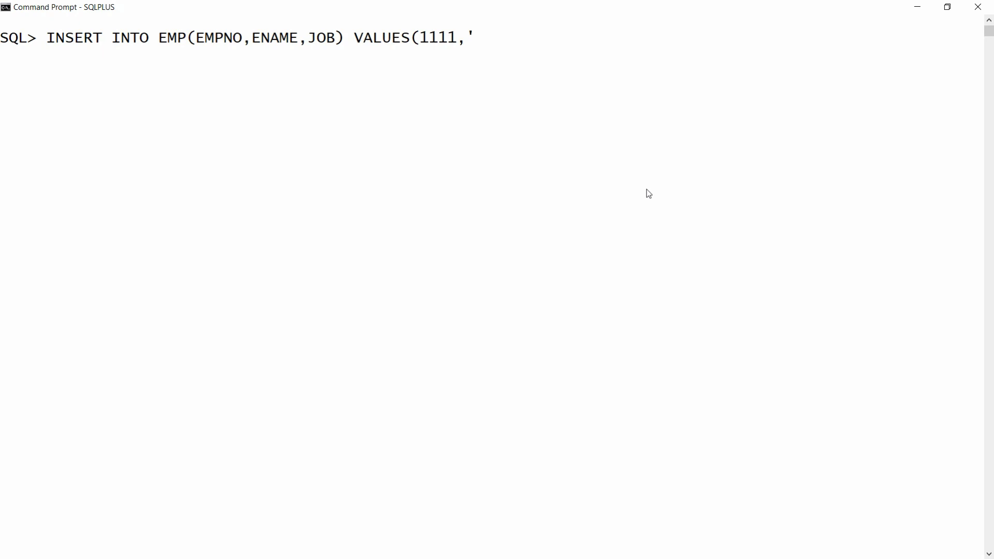
type("HARIOM'")
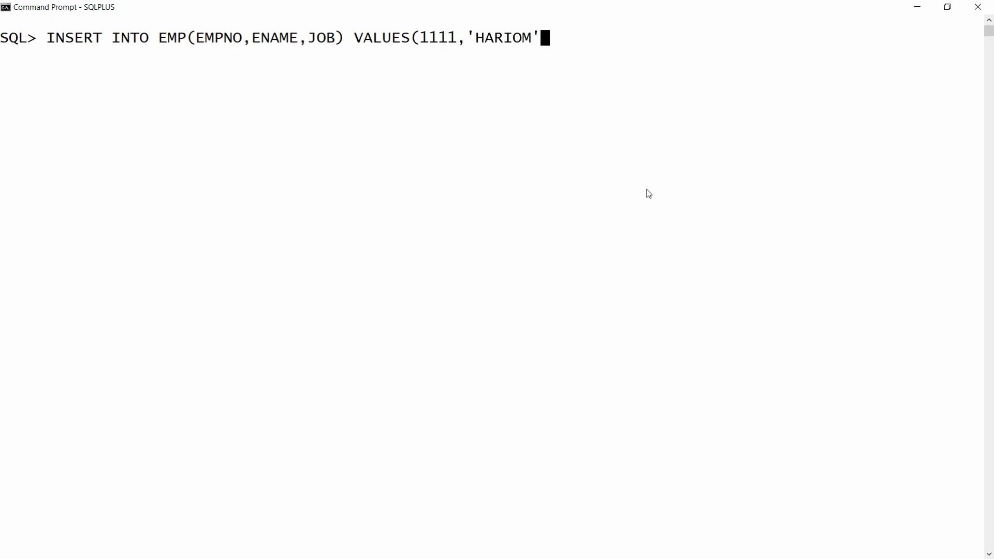
type(",'PROG")
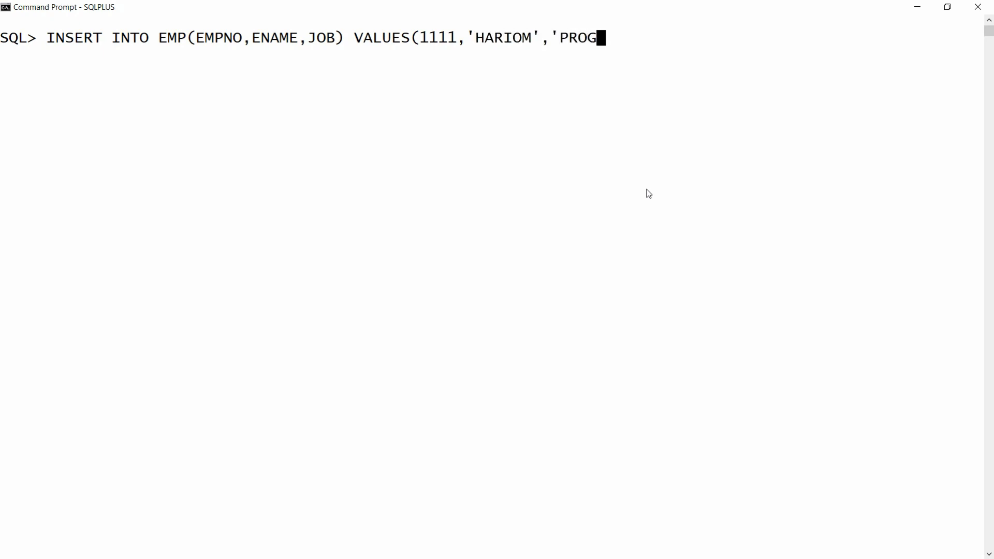
type("RAMMER');")
type("SELE")
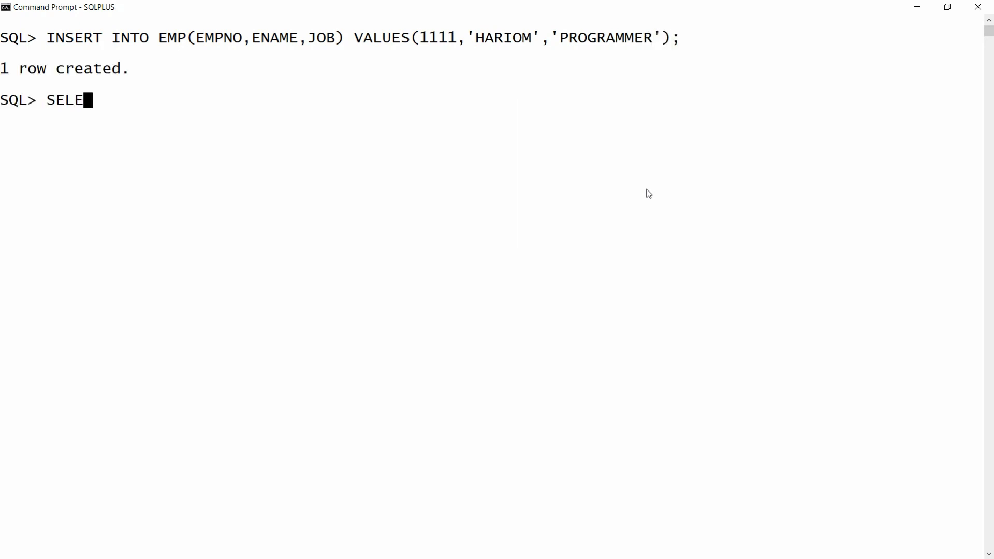
Relist EMP to show HARIOM's salary automatically set to 20000.
type("CT * FROM EMP;")
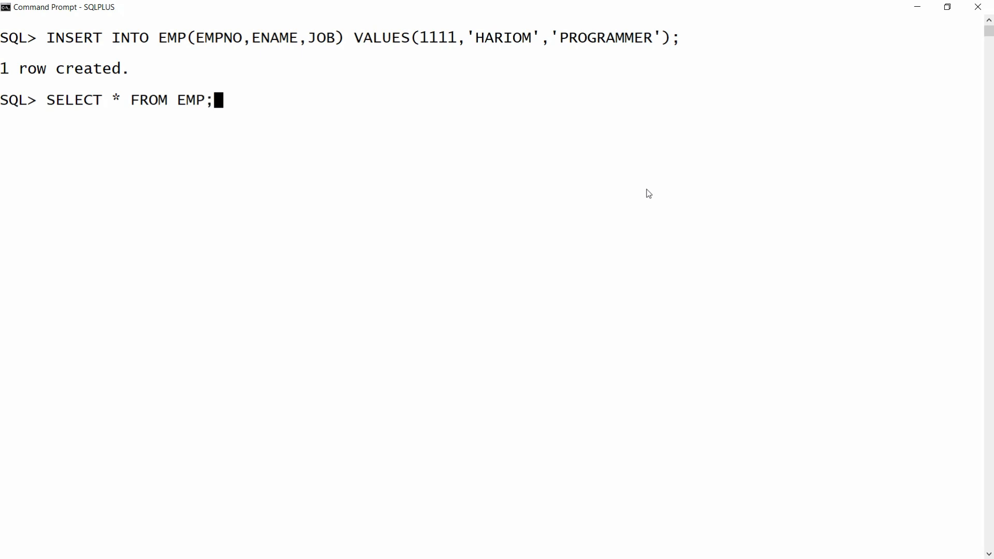
key("Return")
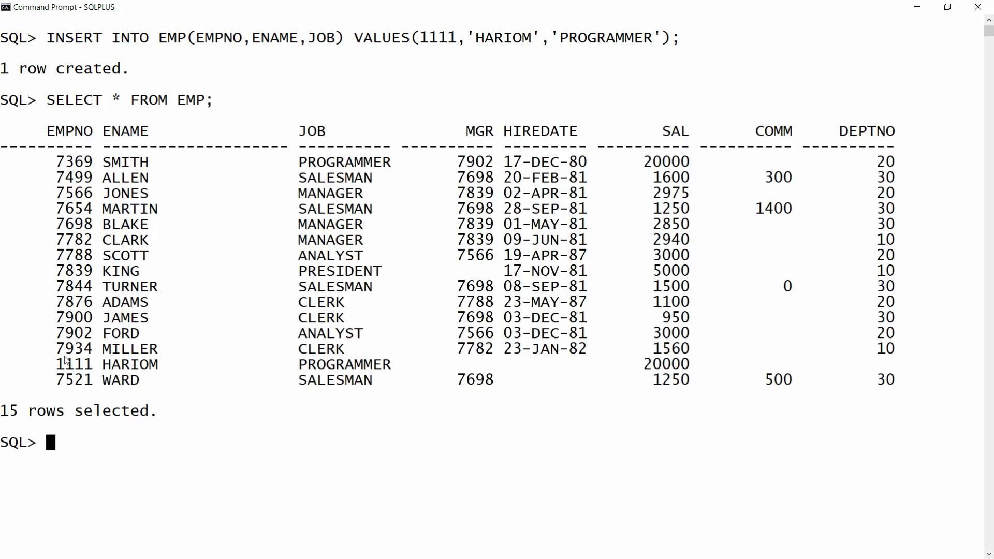